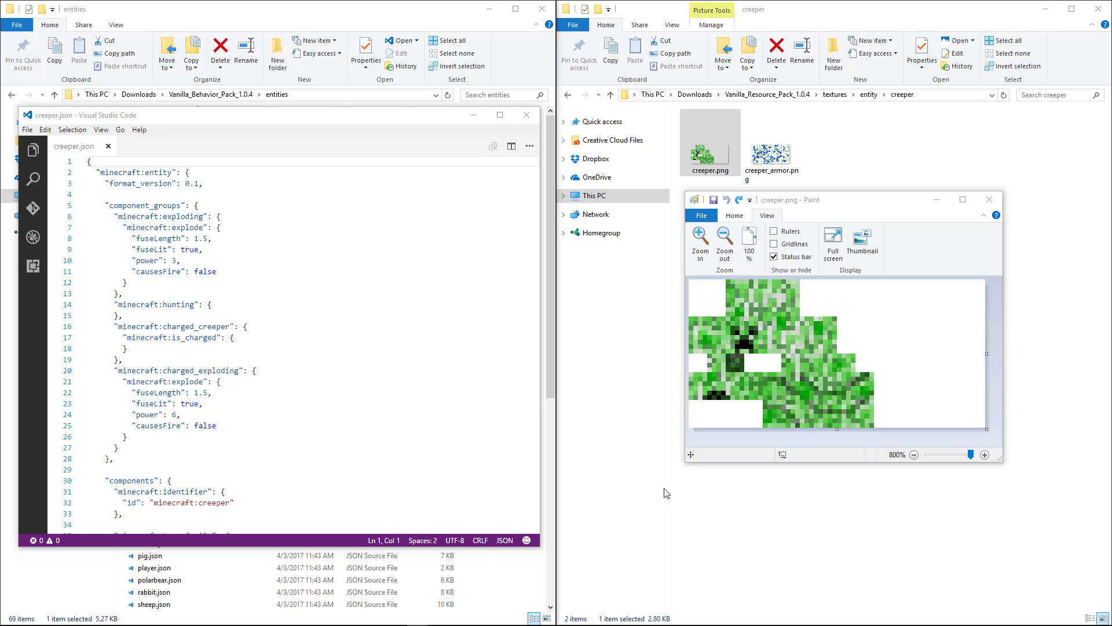
mouse_move(887, 466)
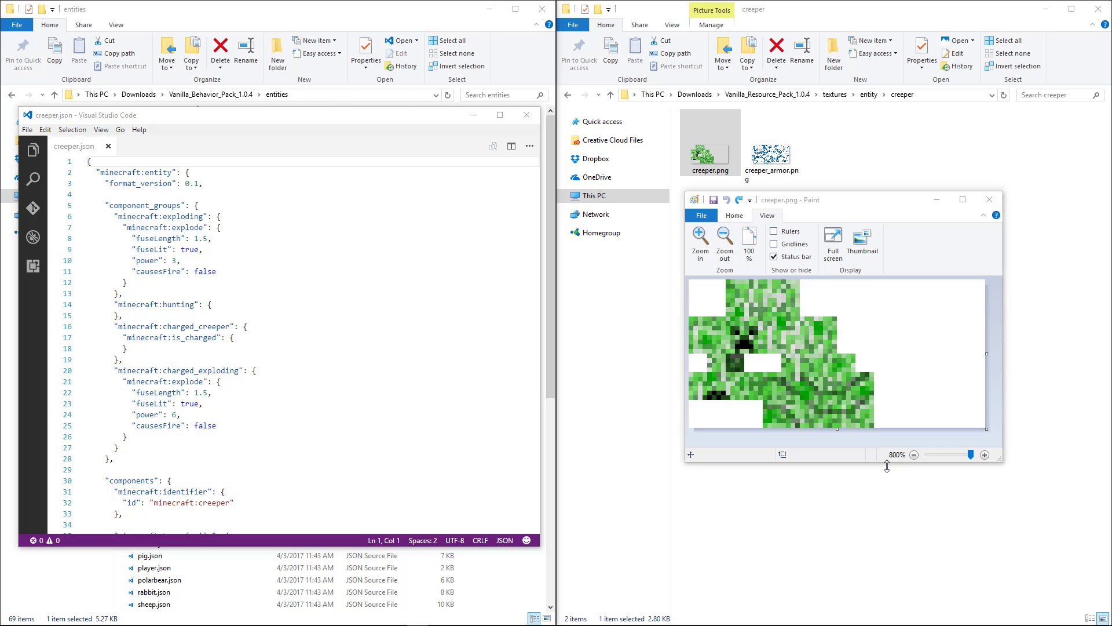
mouse_move(597, 394)
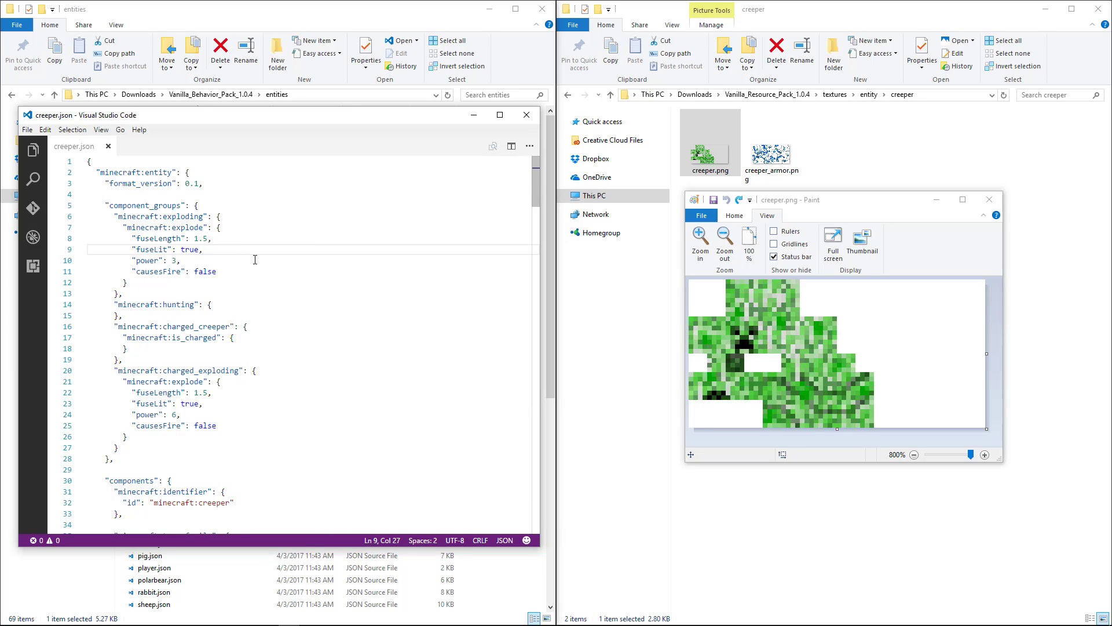
mouse_move(264, 244)
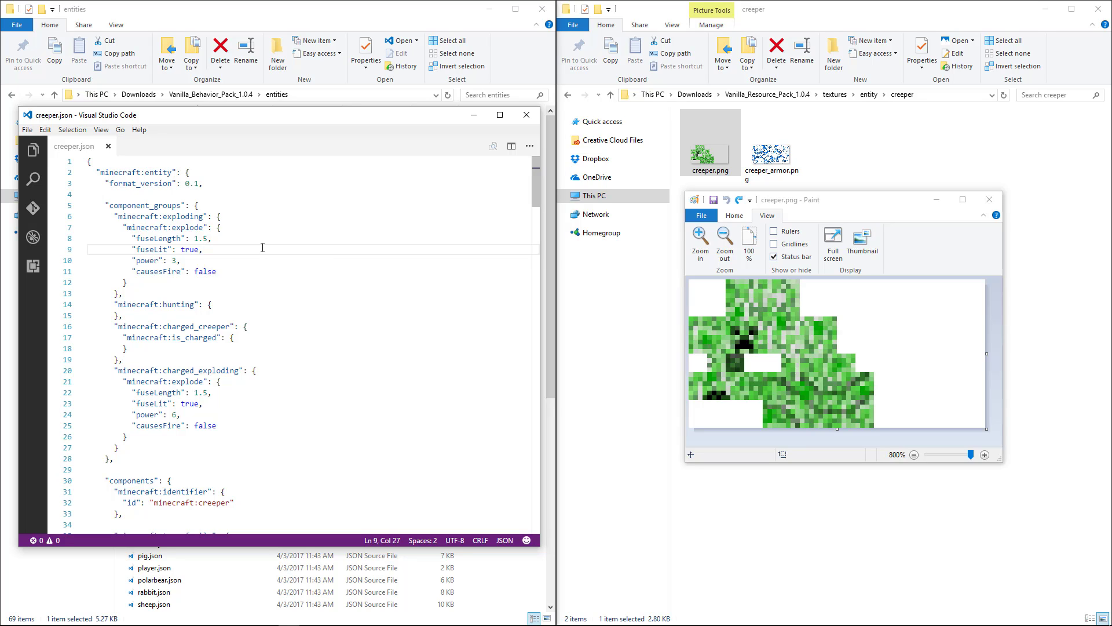
mouse_move(265, 256)
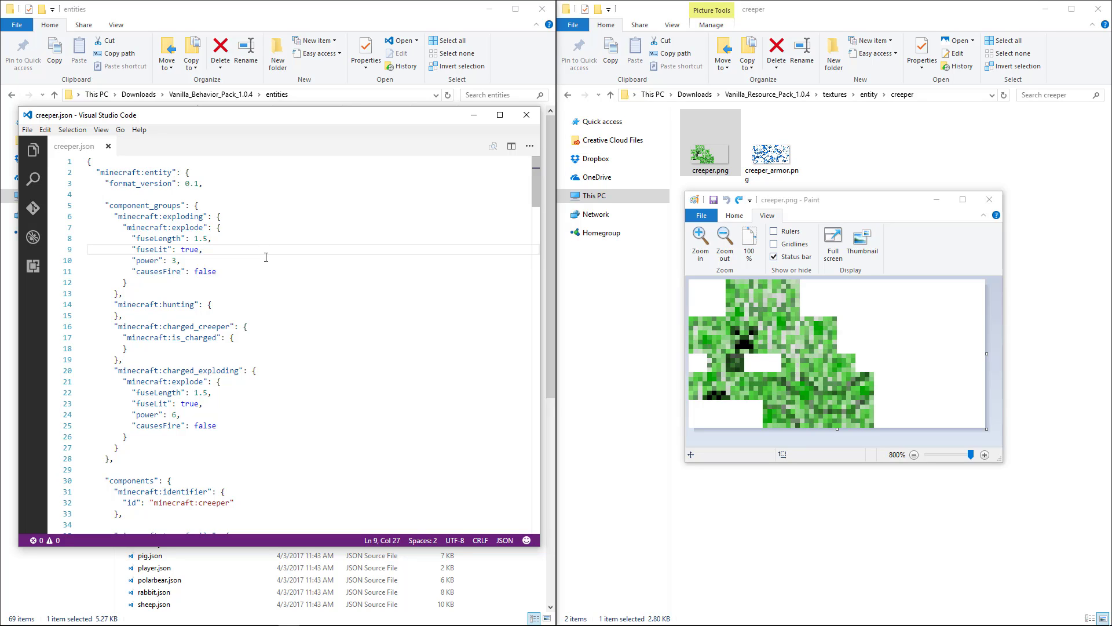